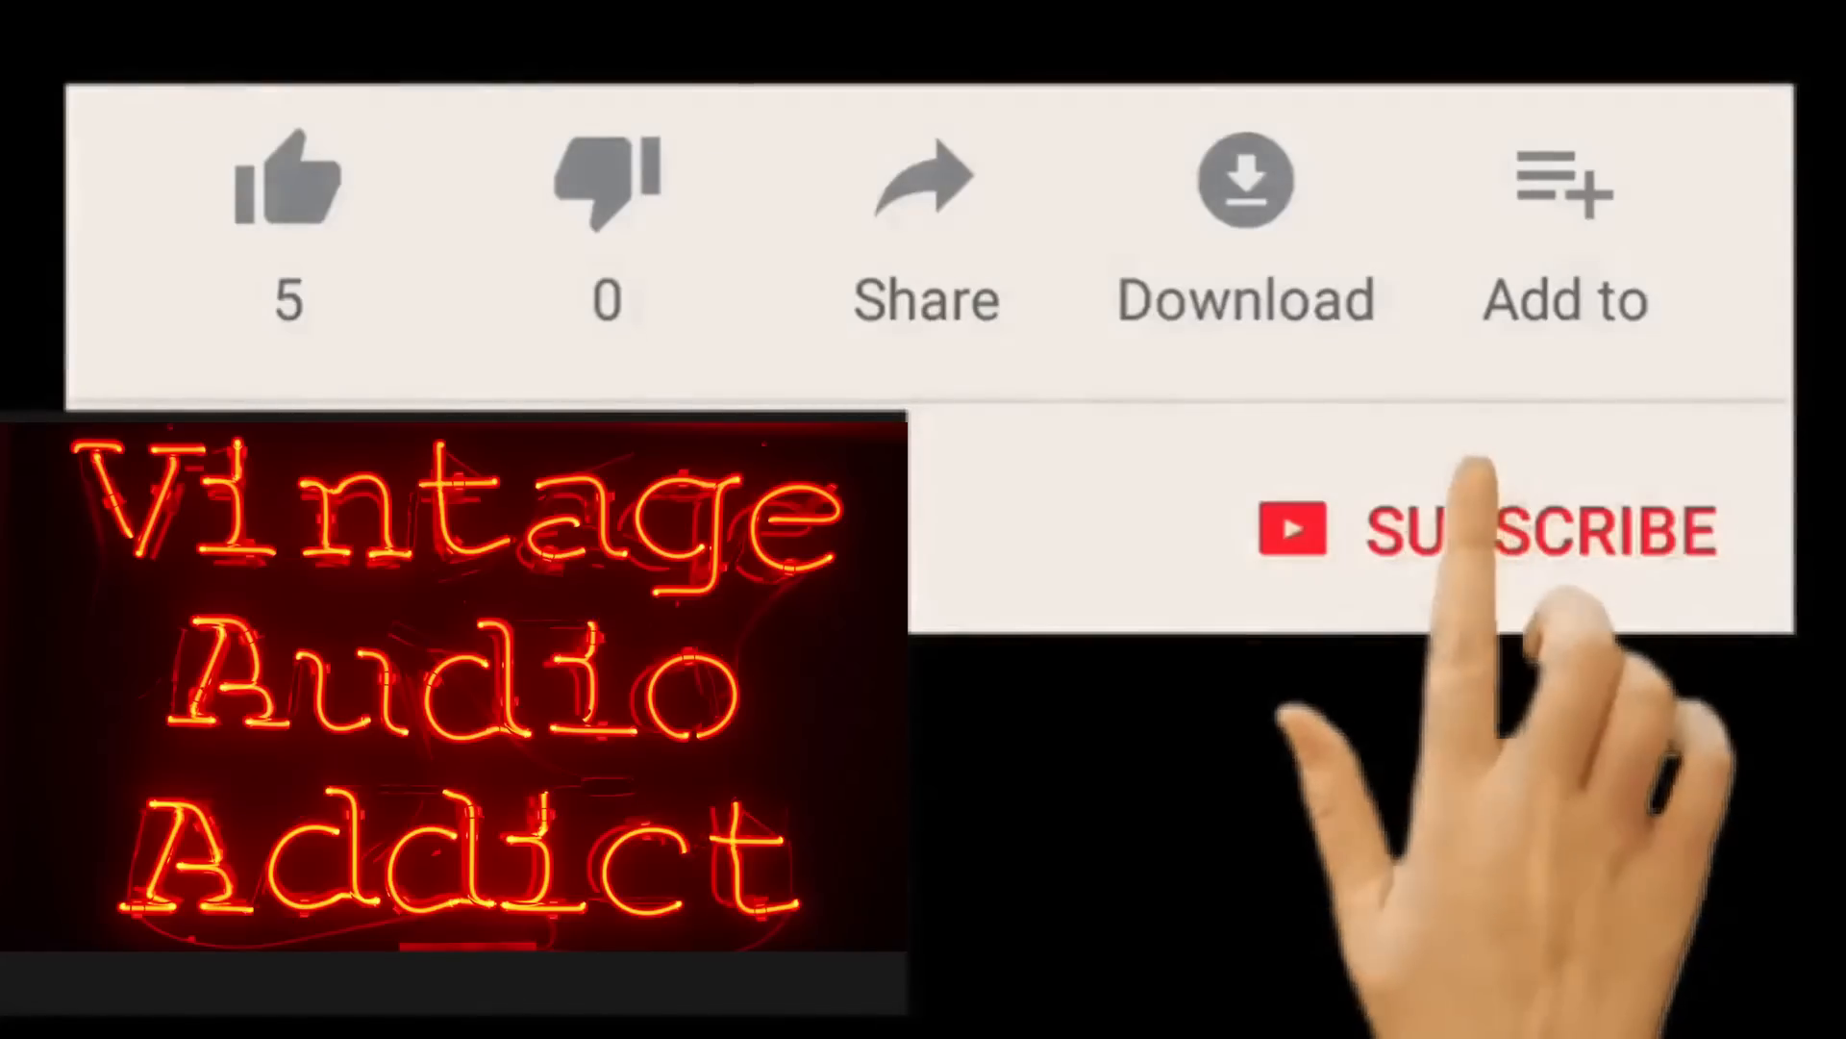
{"action": "left_click", "coordinate": [1531, 531]}
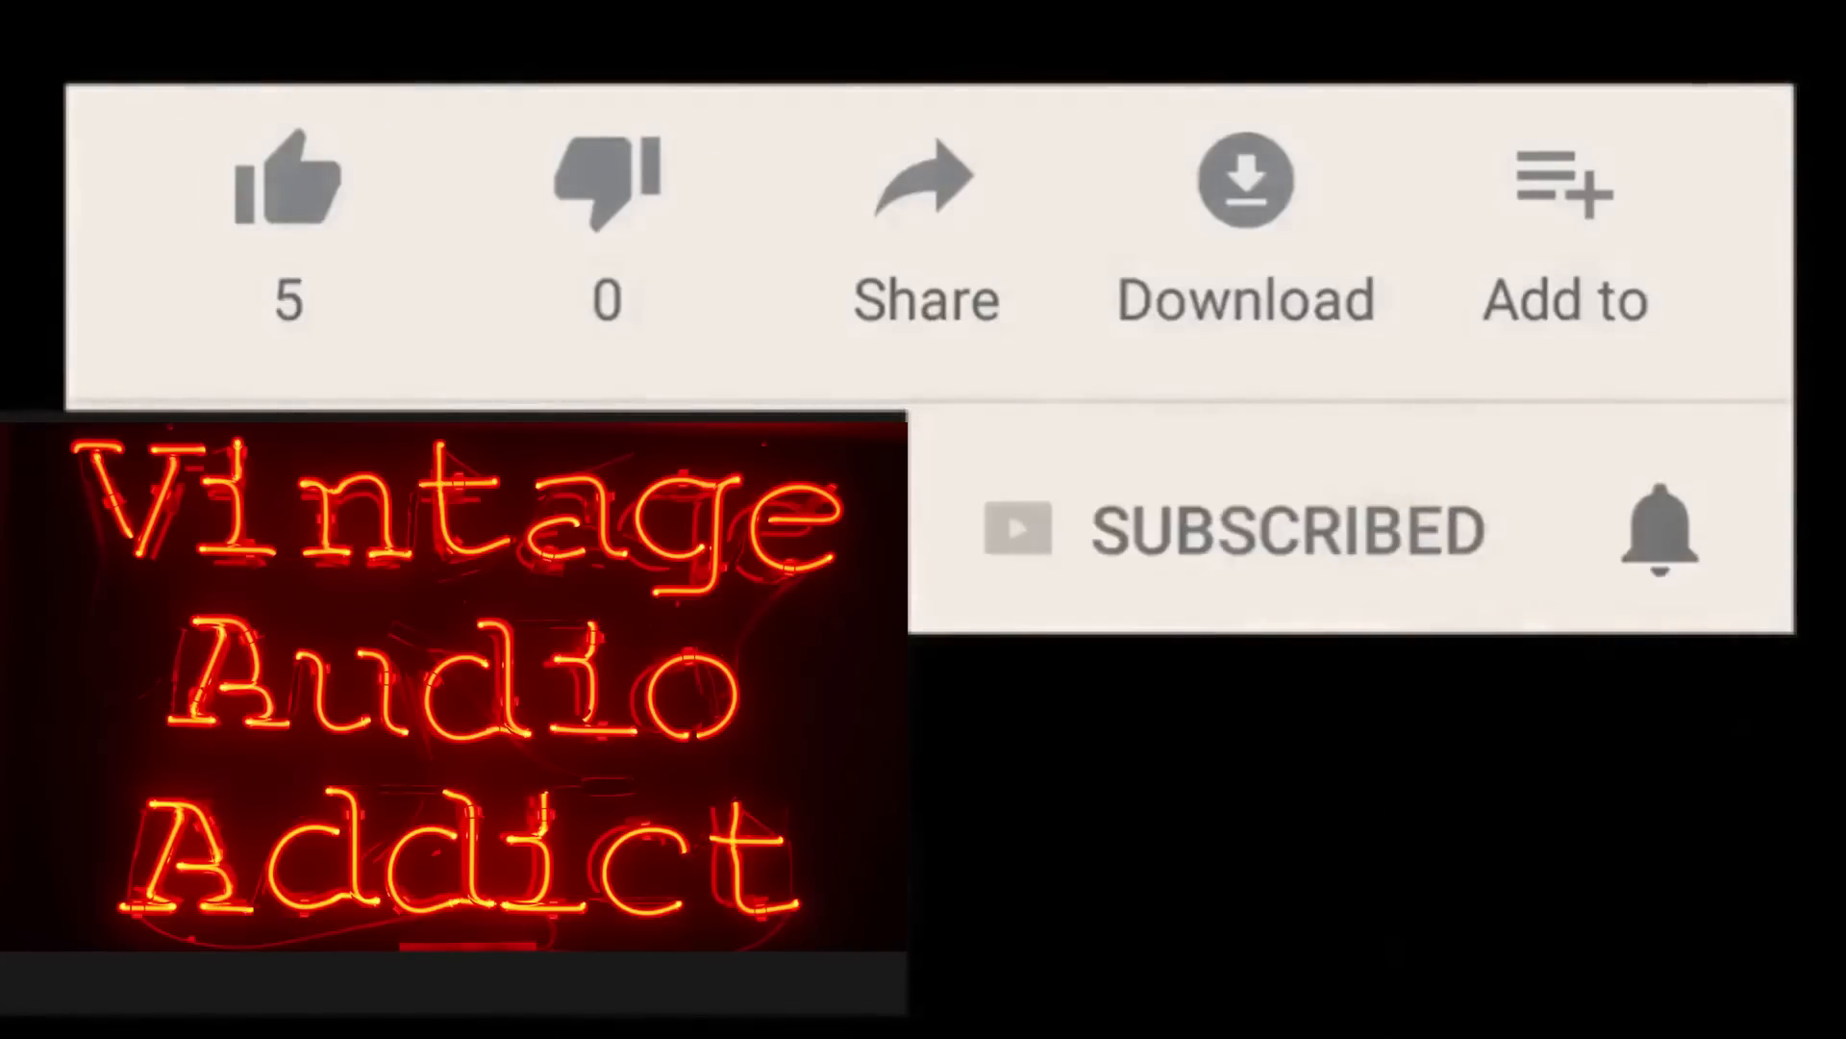
{"action": "left_click", "coordinate": [1657, 542]}
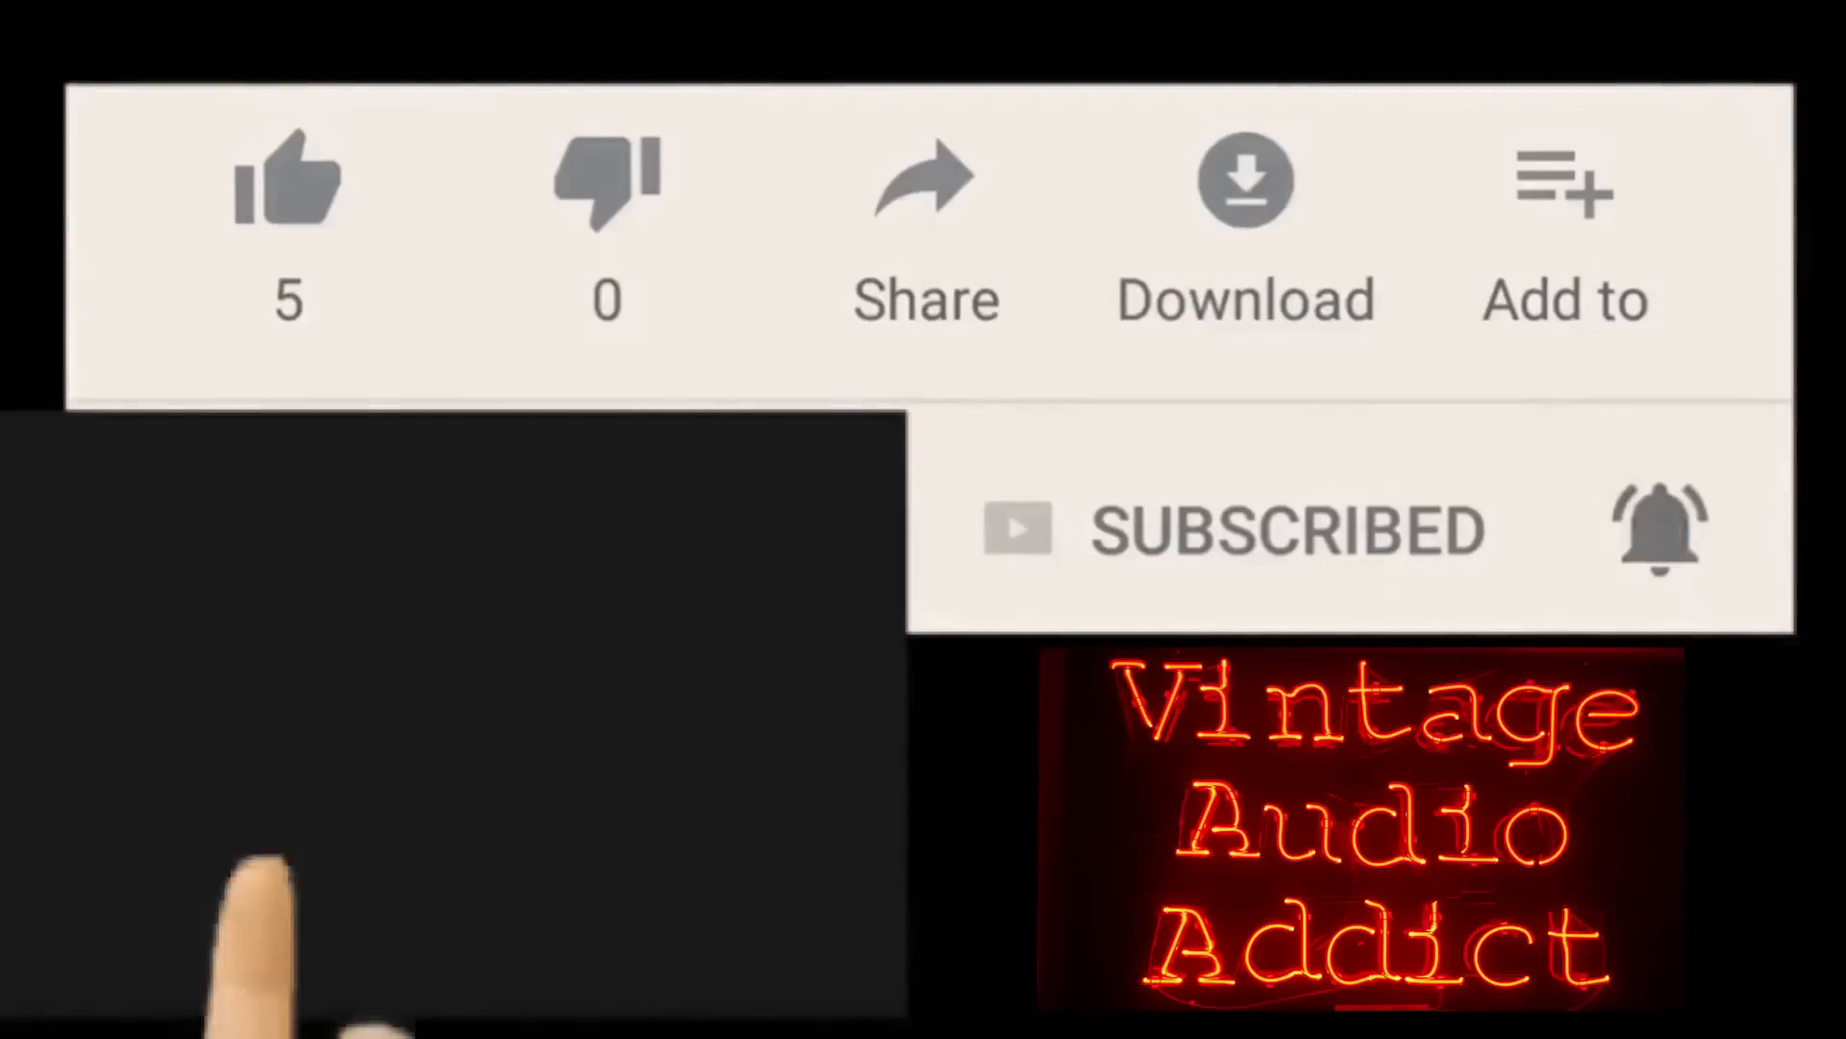
{"action": "left_click", "coordinate": [288, 188]}
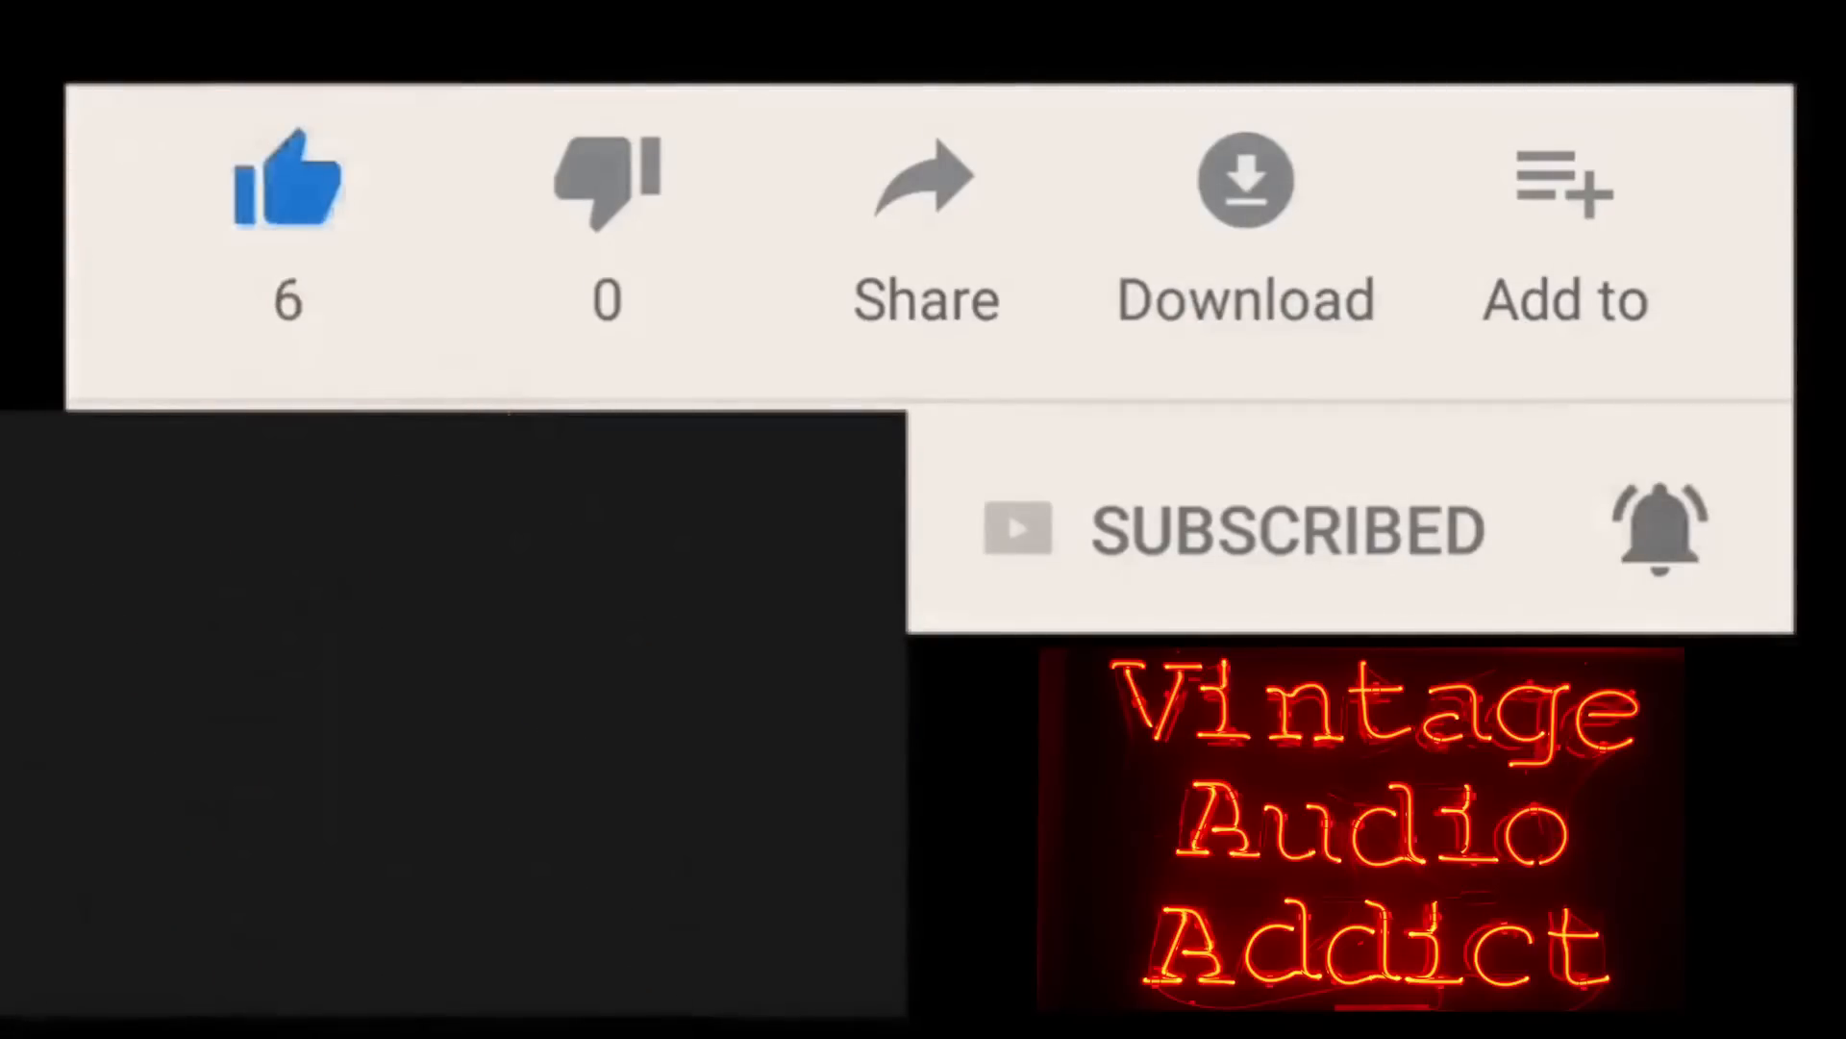